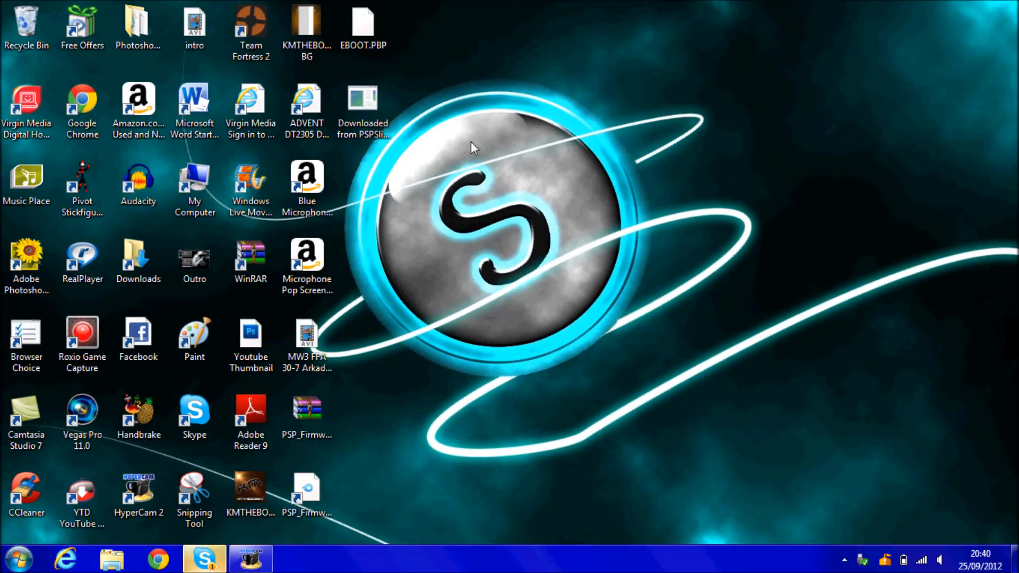
Step: Copy EBOOT.PBP from the desktop via its context menu
click(363, 27)
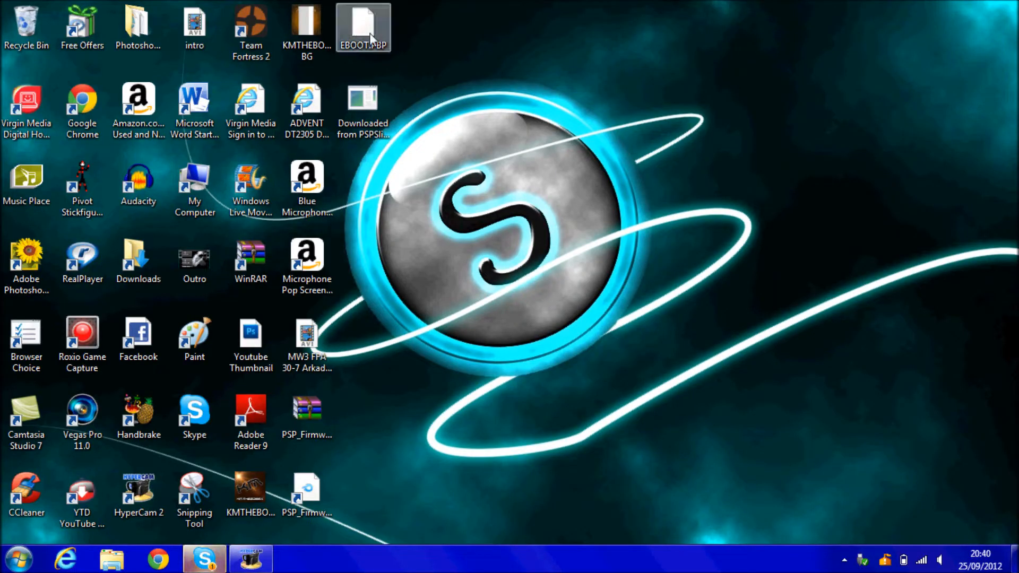
right_click(363, 26)
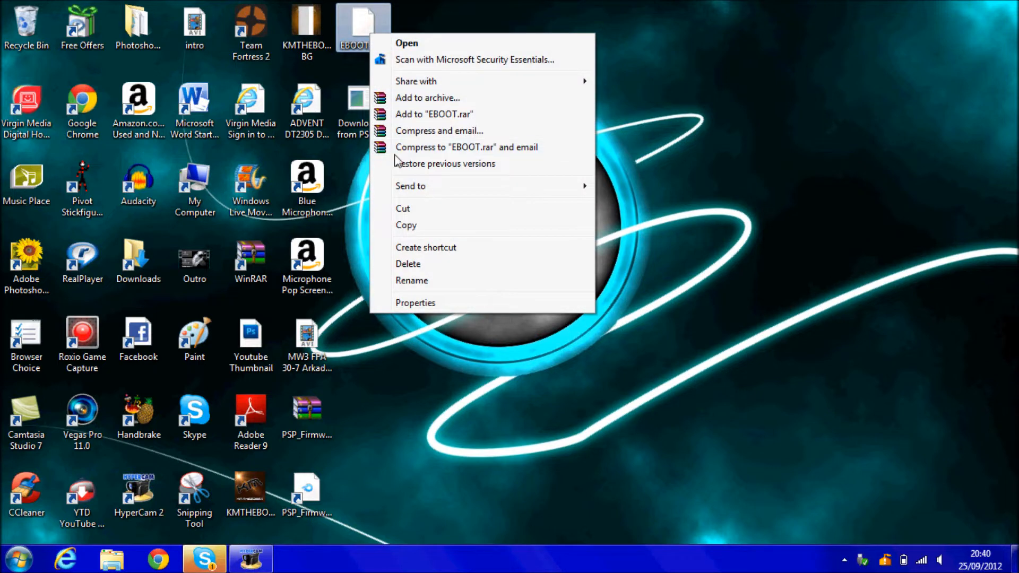
click(18, 557)
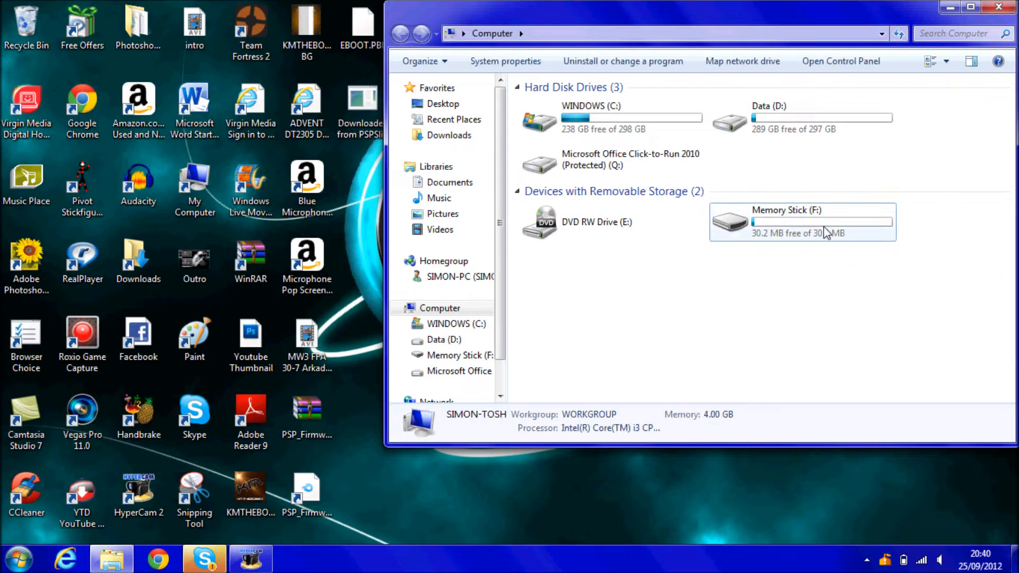
Step: Paste EBOOT.PBP into PSP\GAME on Memory Stick (F:)
double_click(802, 221)
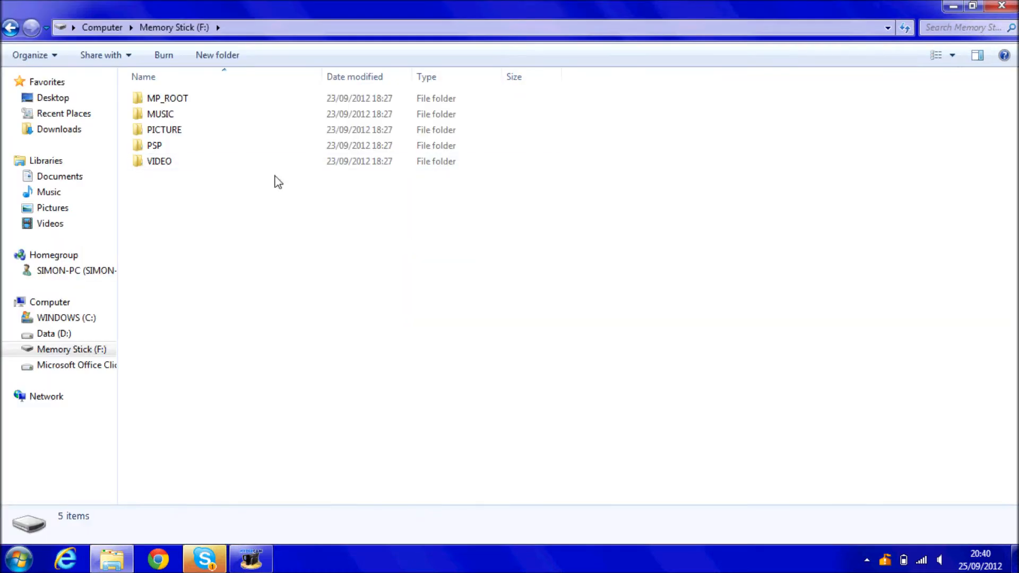
mouse_move(241, 145)
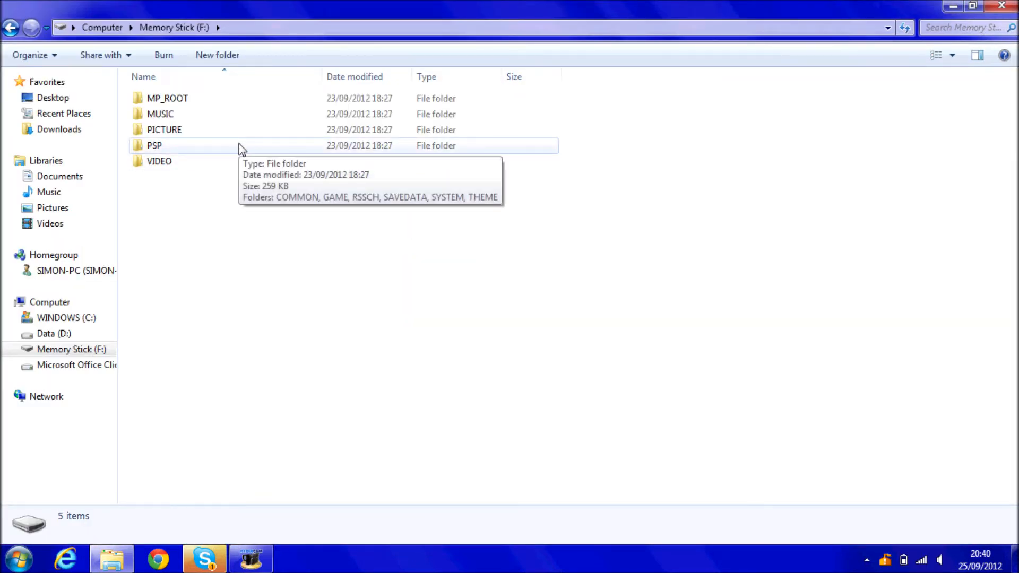
double_click(154, 145)
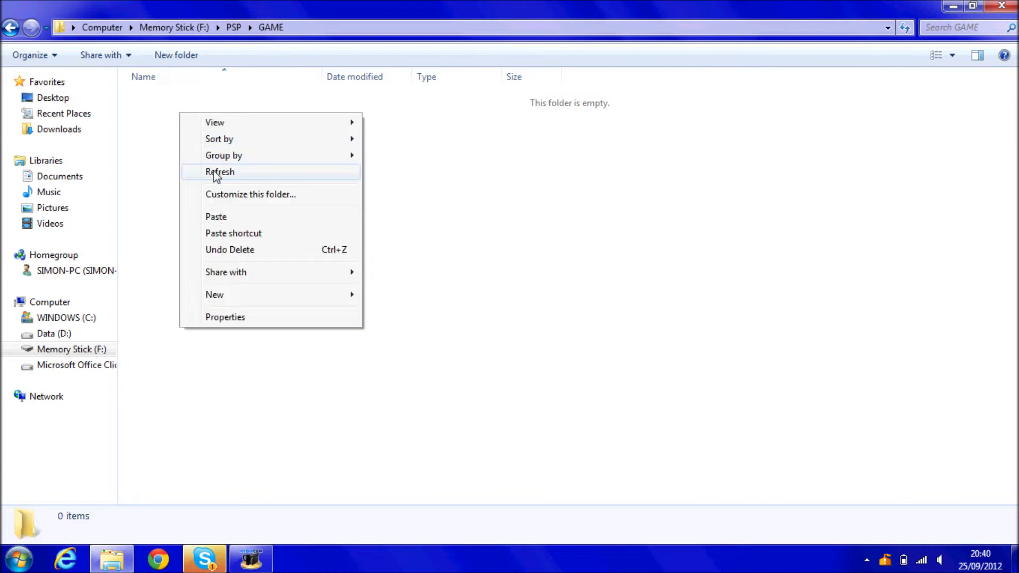
click(220, 172)
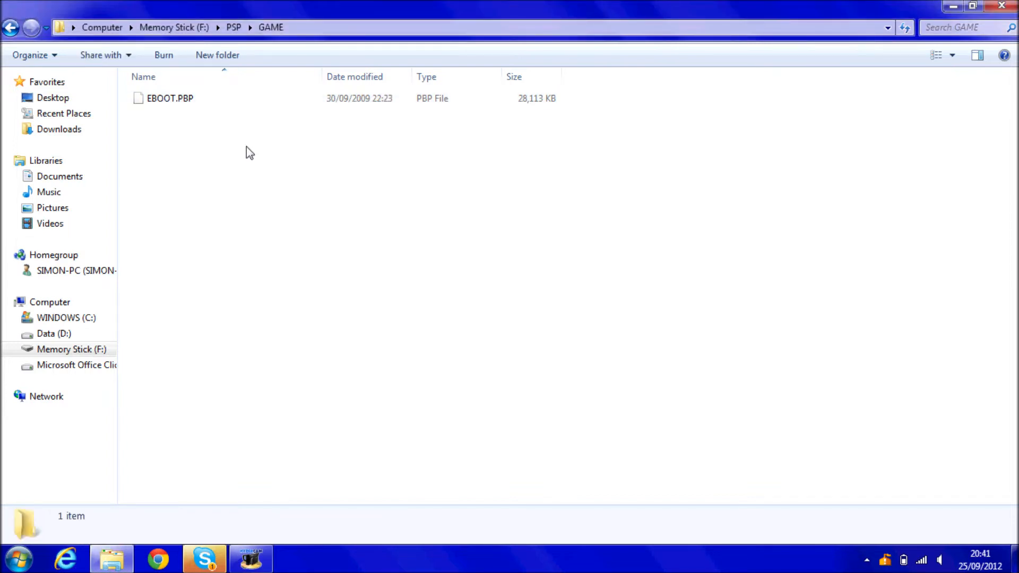
Step: Create a new folder named UPDATE inside GAME beside EBOOT.PBP
right_click(208, 153)
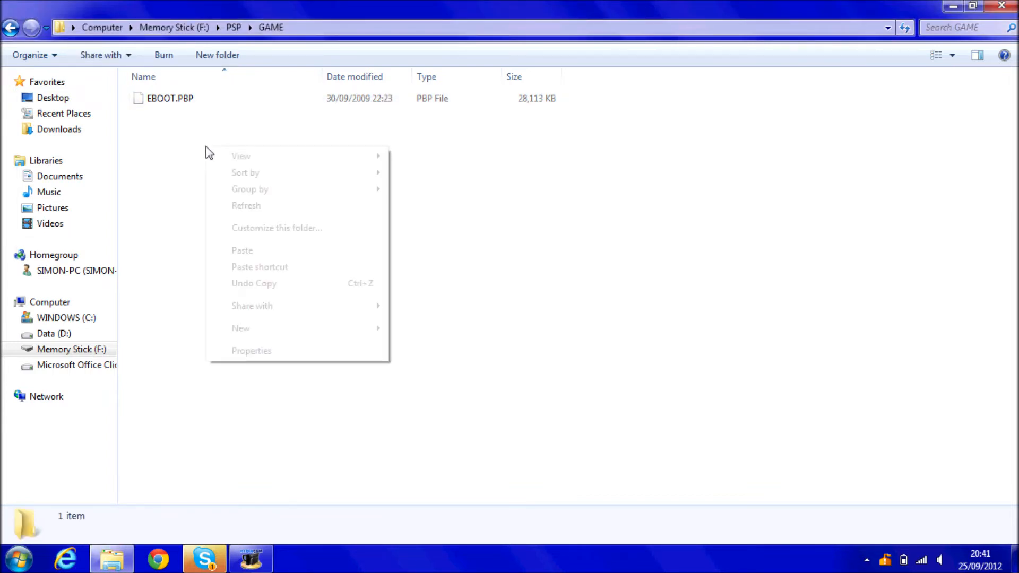
click(241, 328)
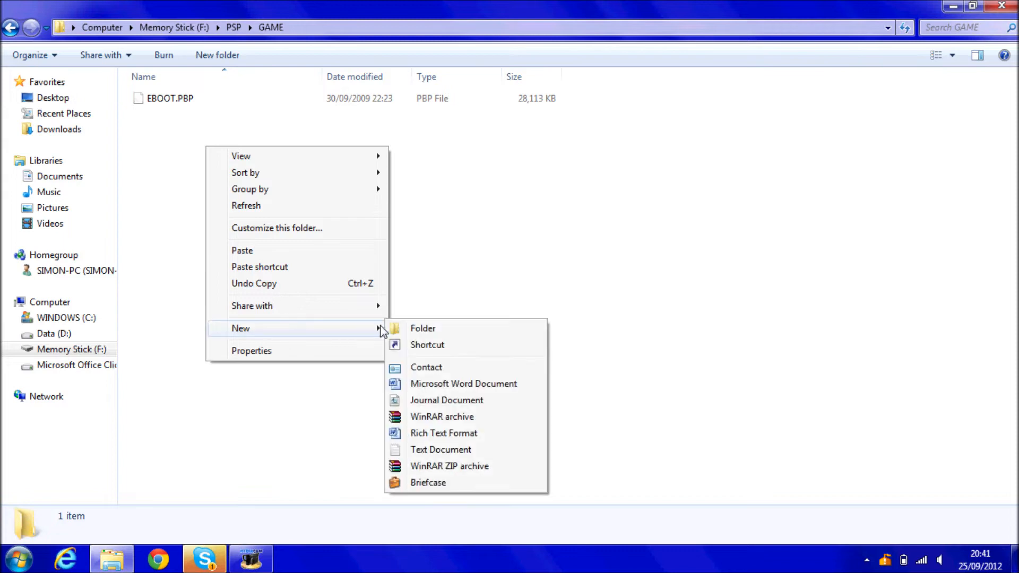
click(423, 328)
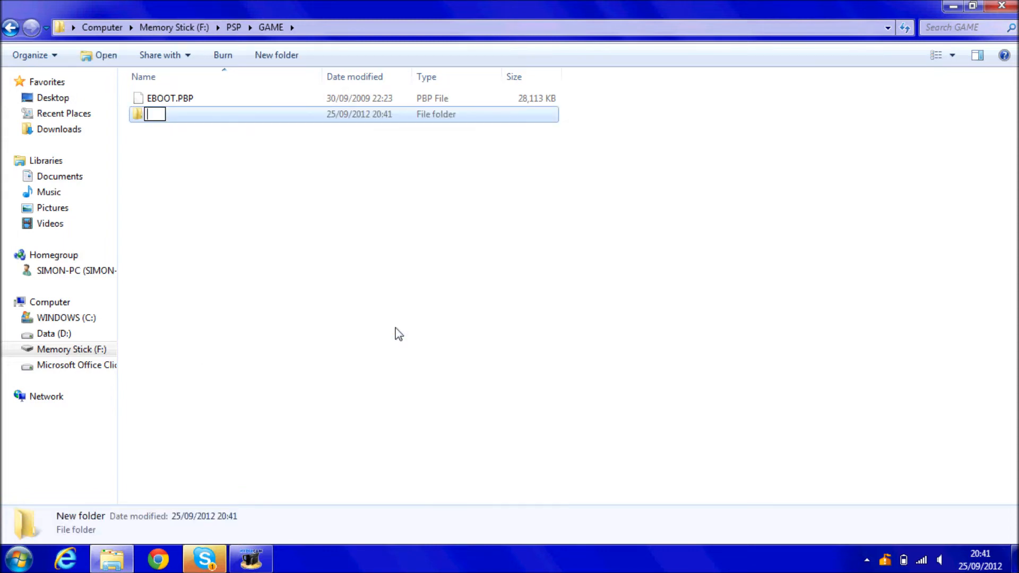
text(UPDATE)
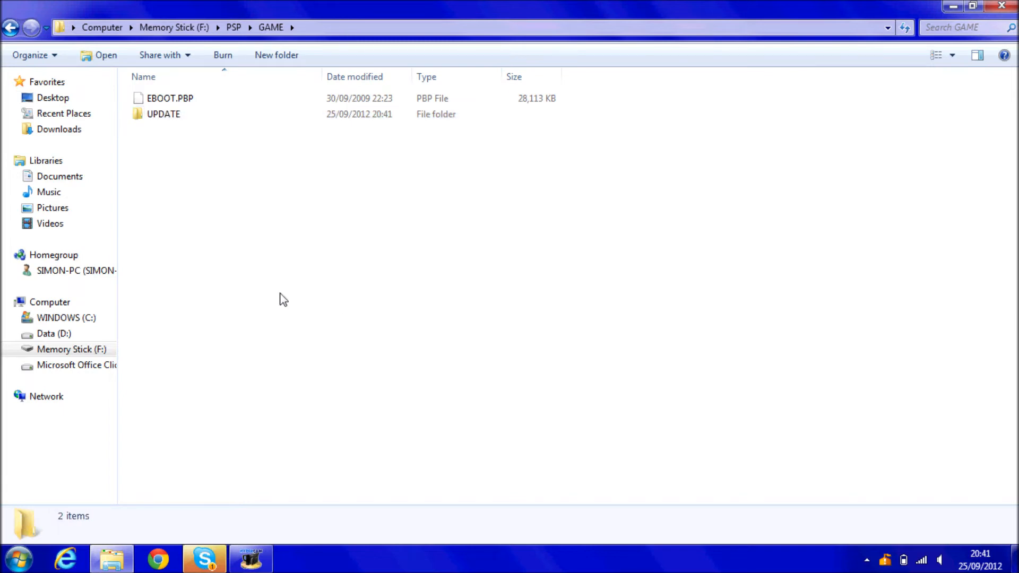
click(169, 97)
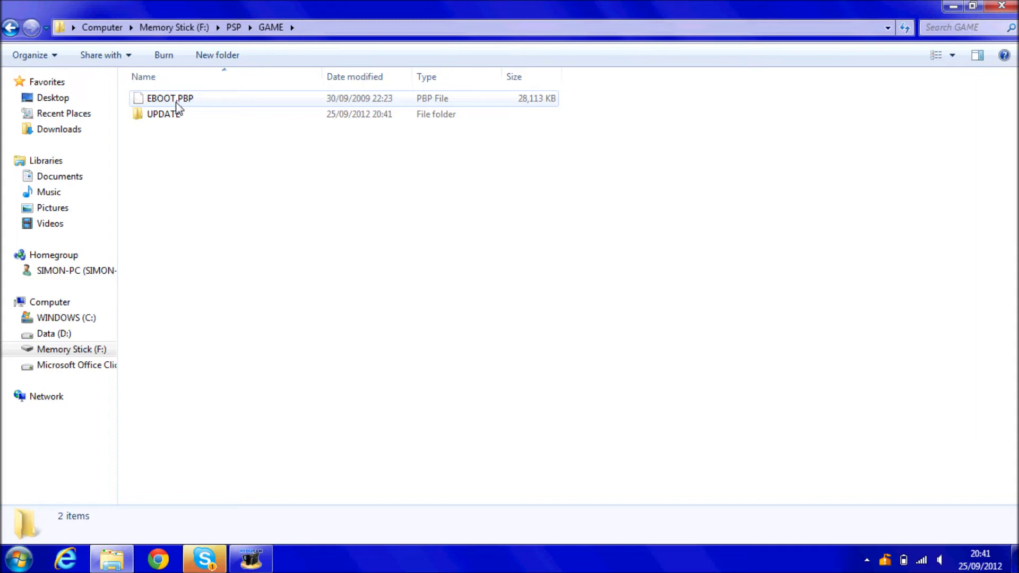
Step: Move EBOOT.PBP into UPDATE and verify it is the folder's content
click(170, 97)
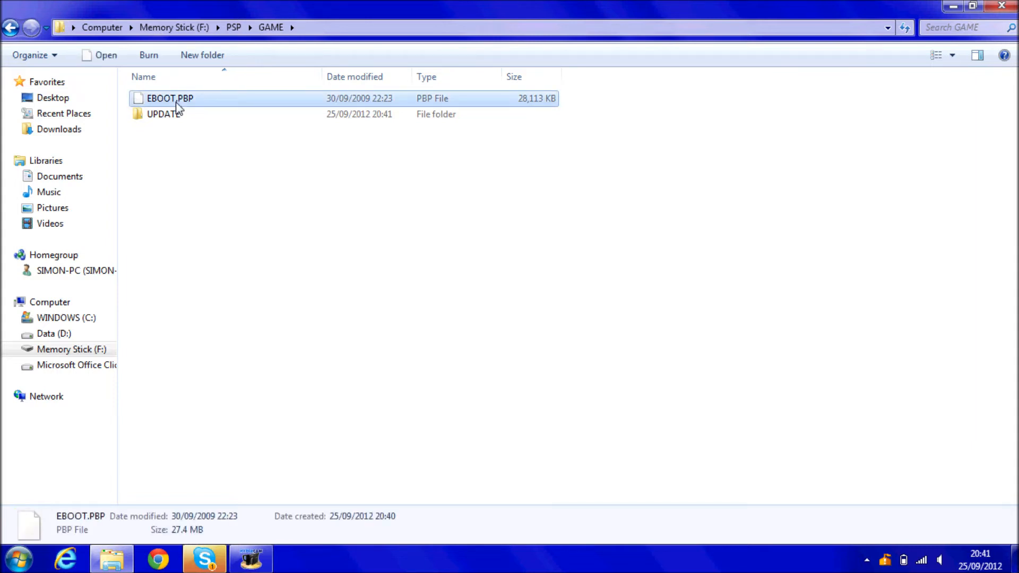
double_click(164, 114)
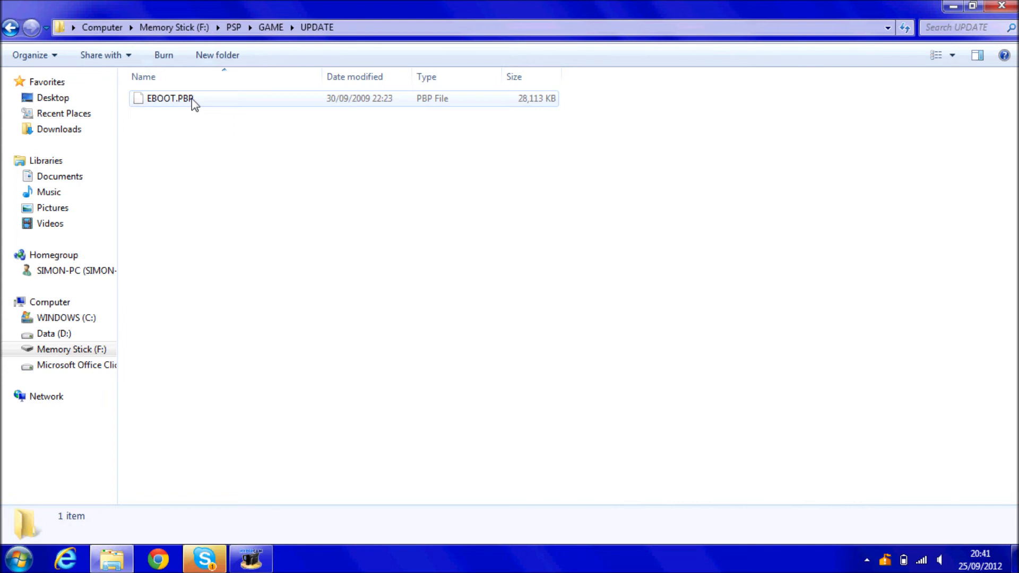
click(11, 27)
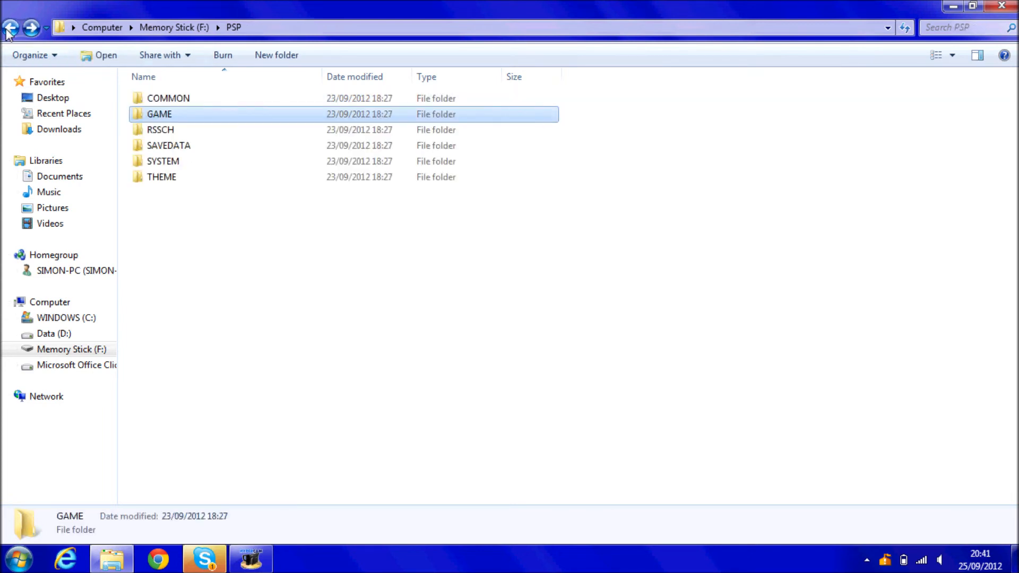
click(10, 27)
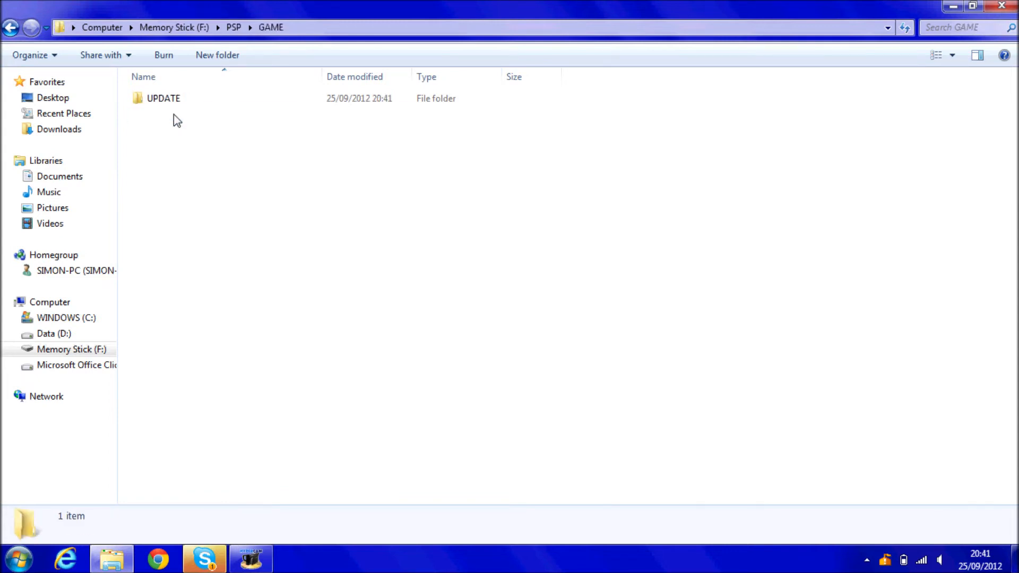
double_click(164, 97)
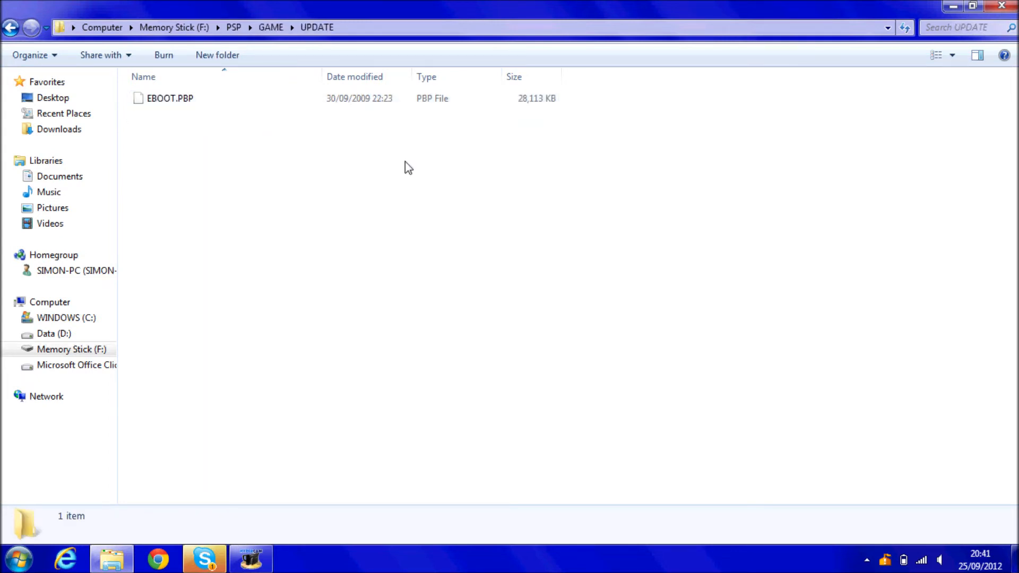